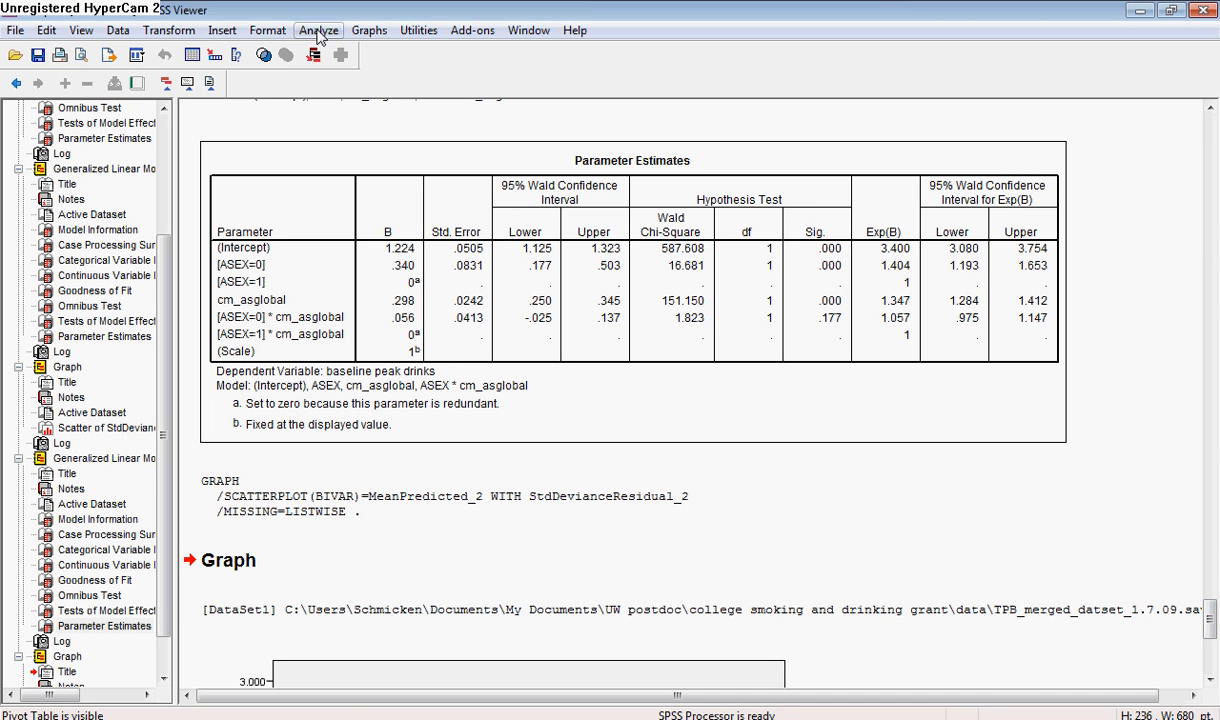
Step: Show the Descriptive Statistics submenu under Analyze
left_click(318, 30)
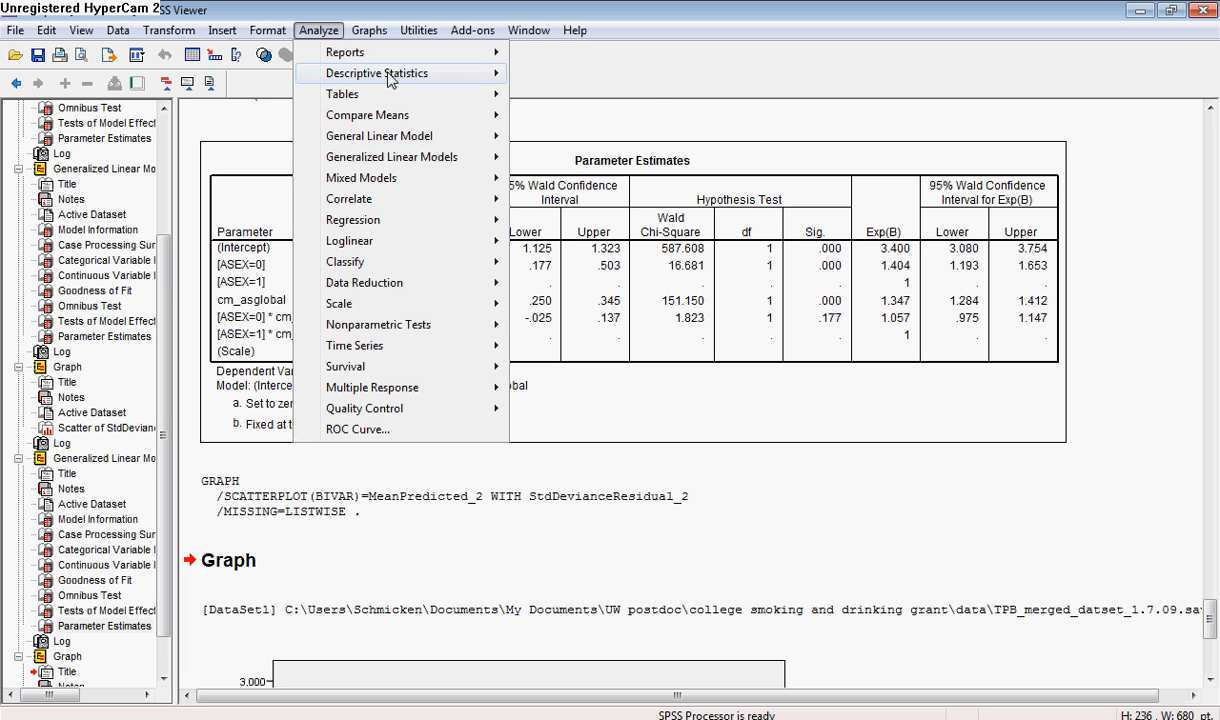
left_click(376, 73)
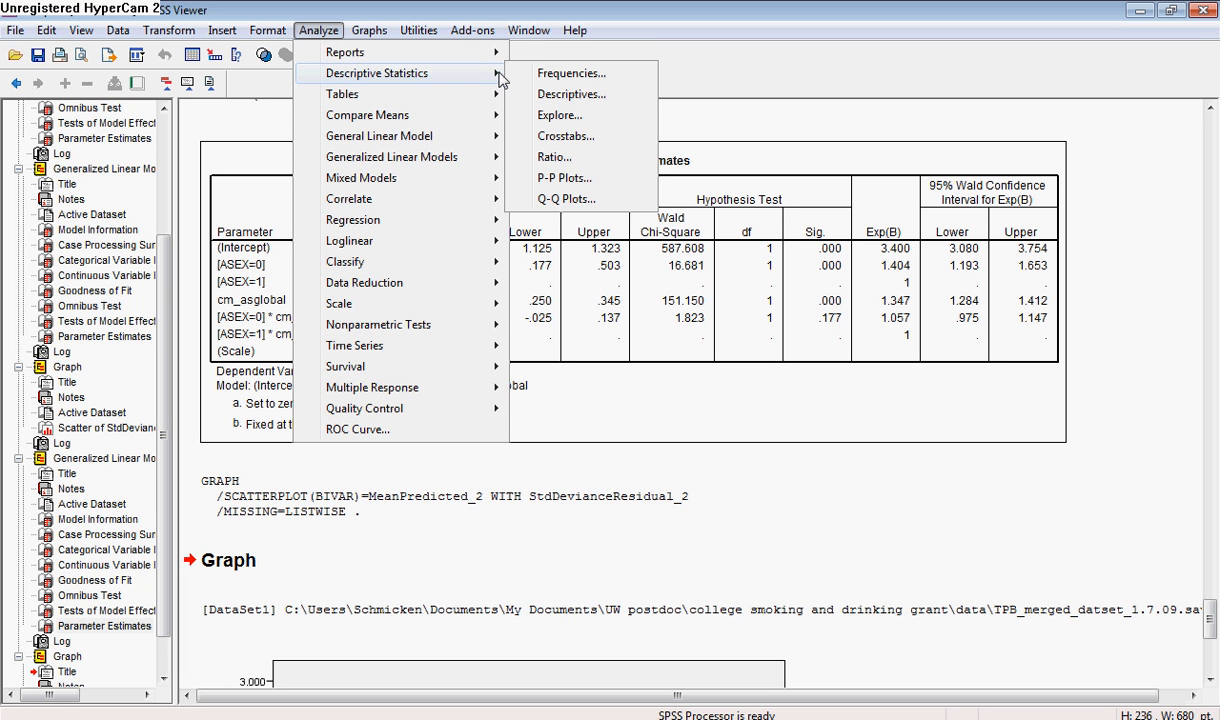
mouse_move(558, 115)
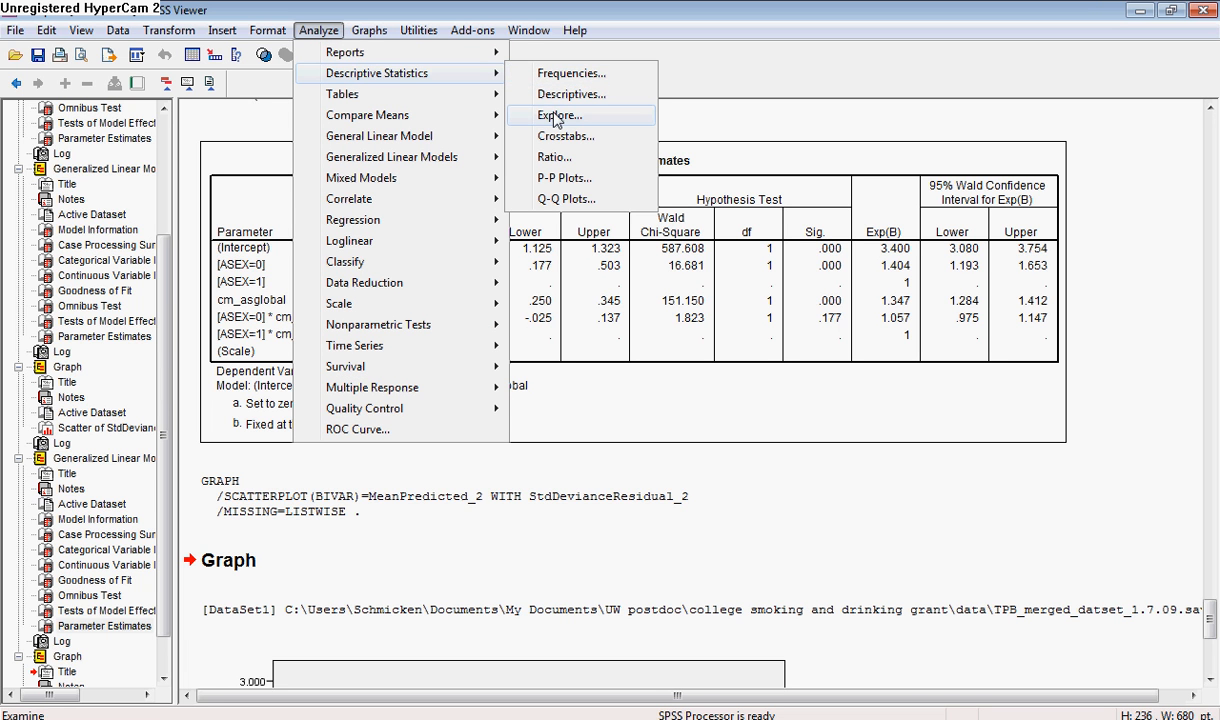
Step: Start Explore and move baseline peak drinks into the Dependent List
left_click(558, 115)
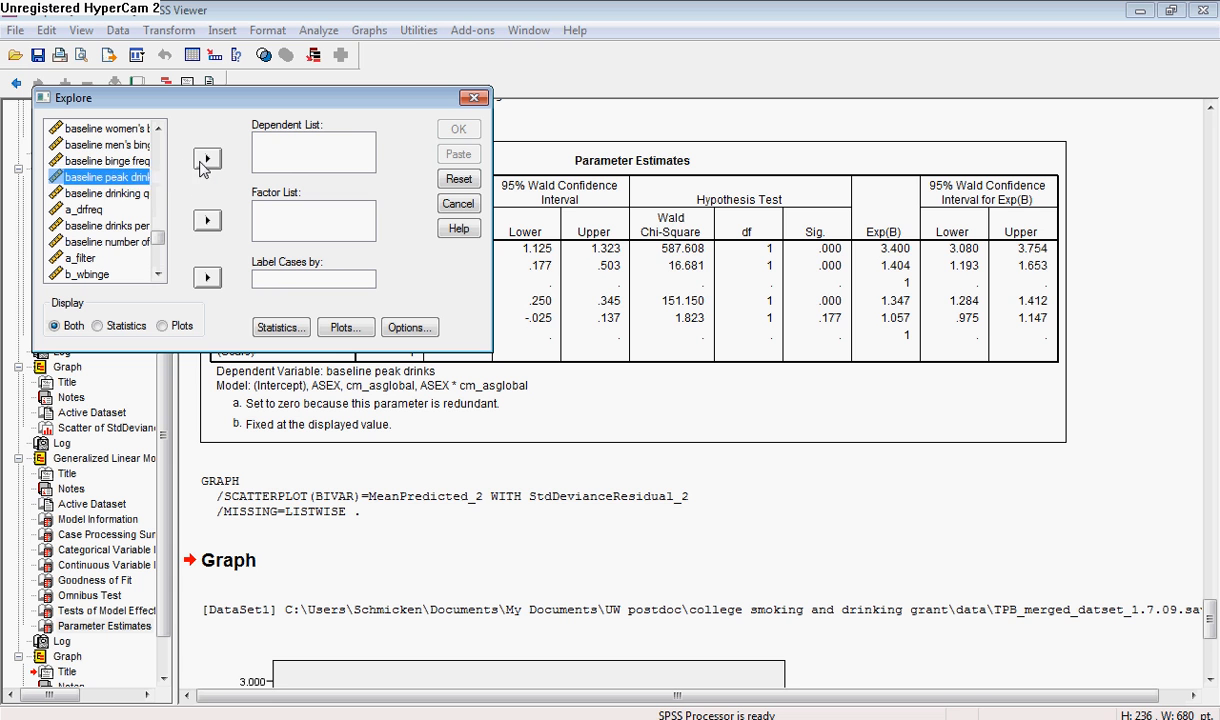
left_click(207, 160)
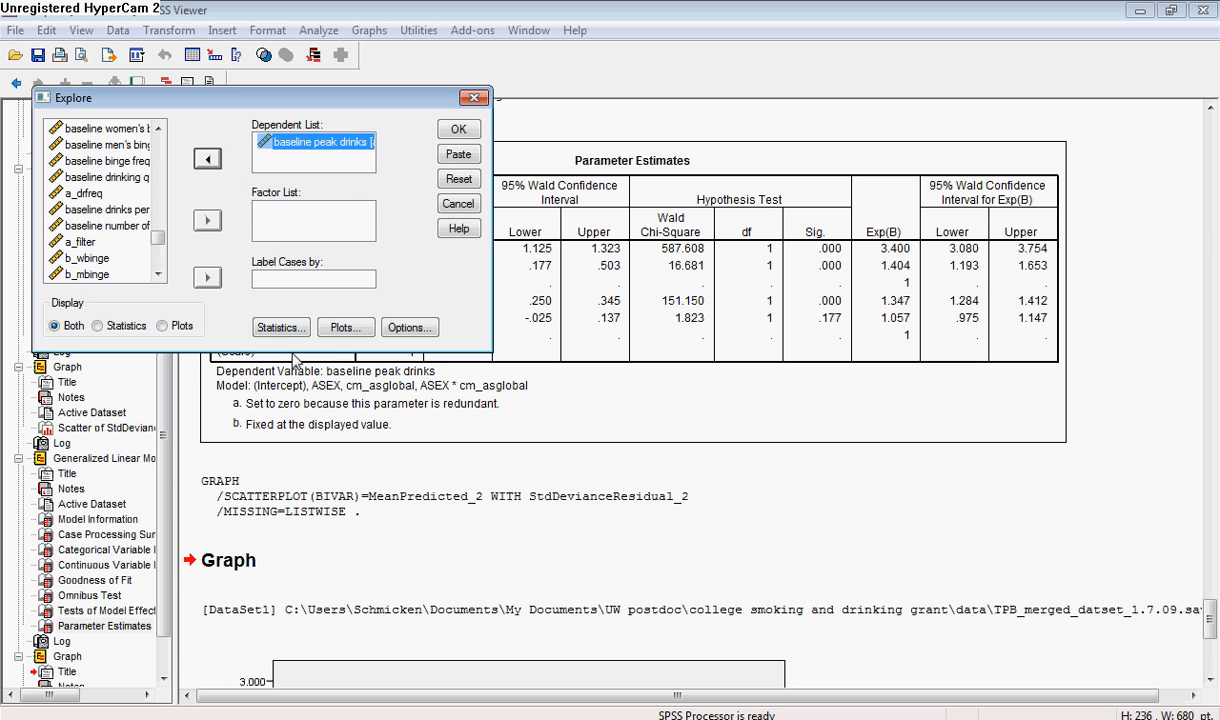
Step: Keep Descriptives, drop stem-and-leaf, and request a histogram plus normality plots with tests
left_click(280, 327)
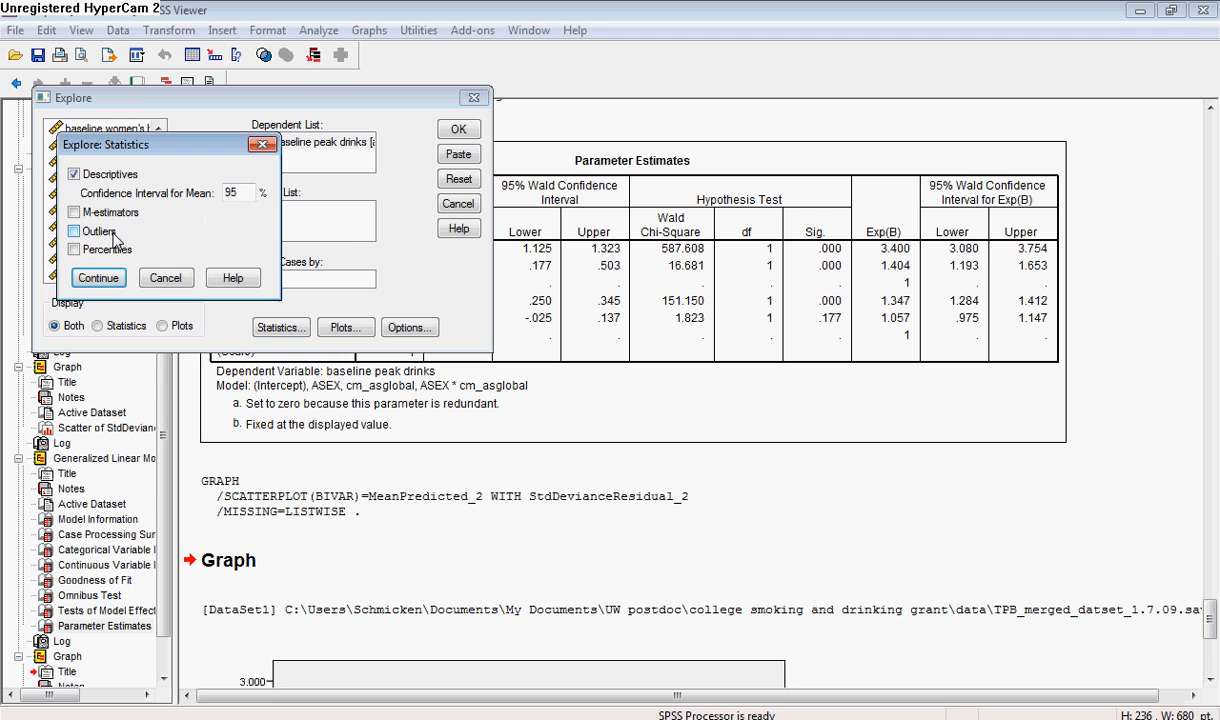
left_click(345, 327)
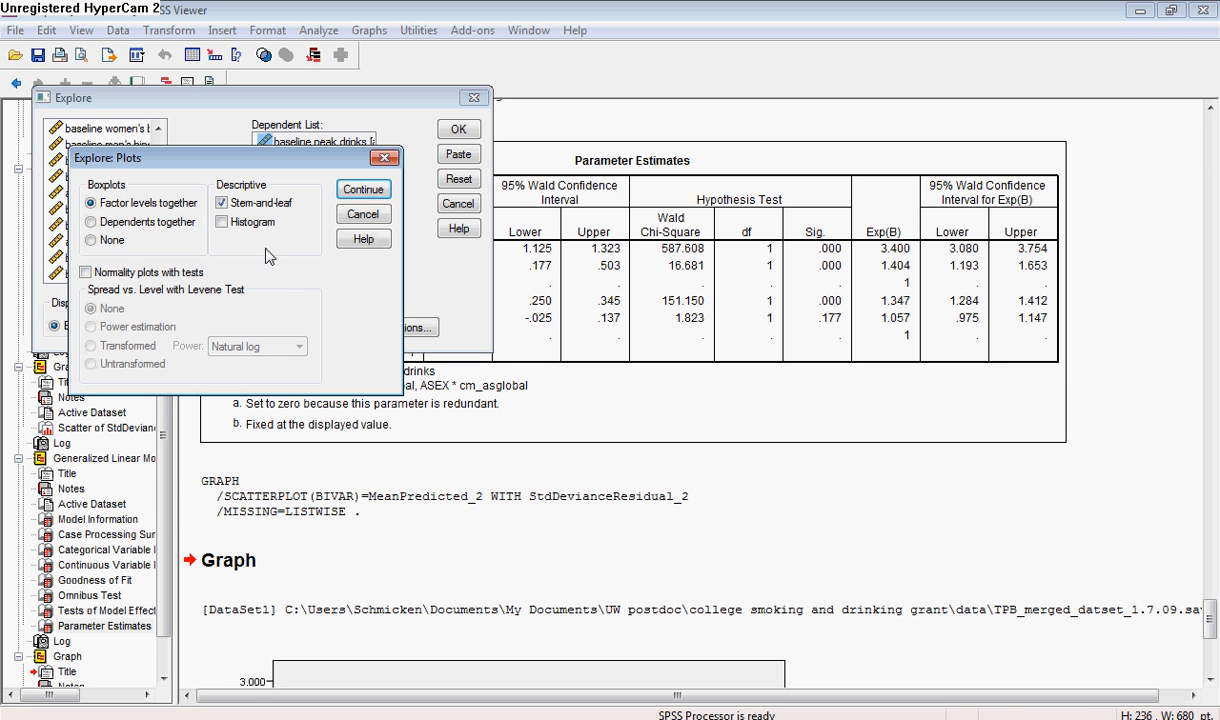
left_click(222, 221)
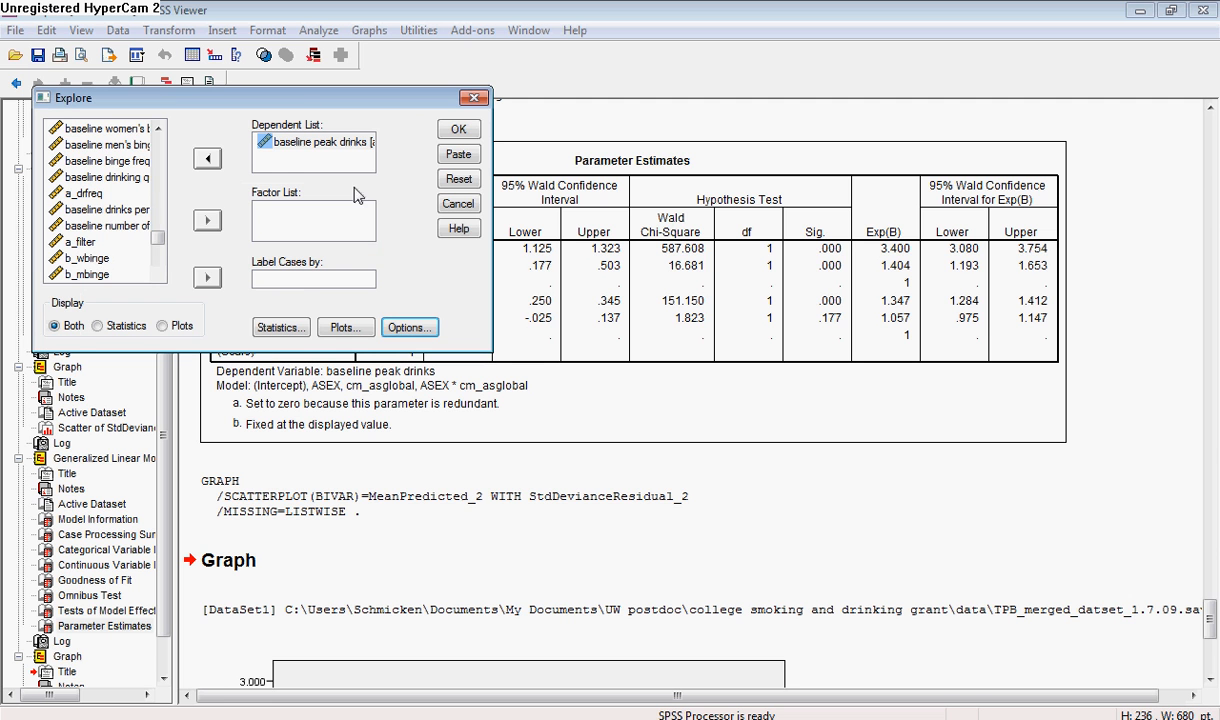
left_click(280, 327)
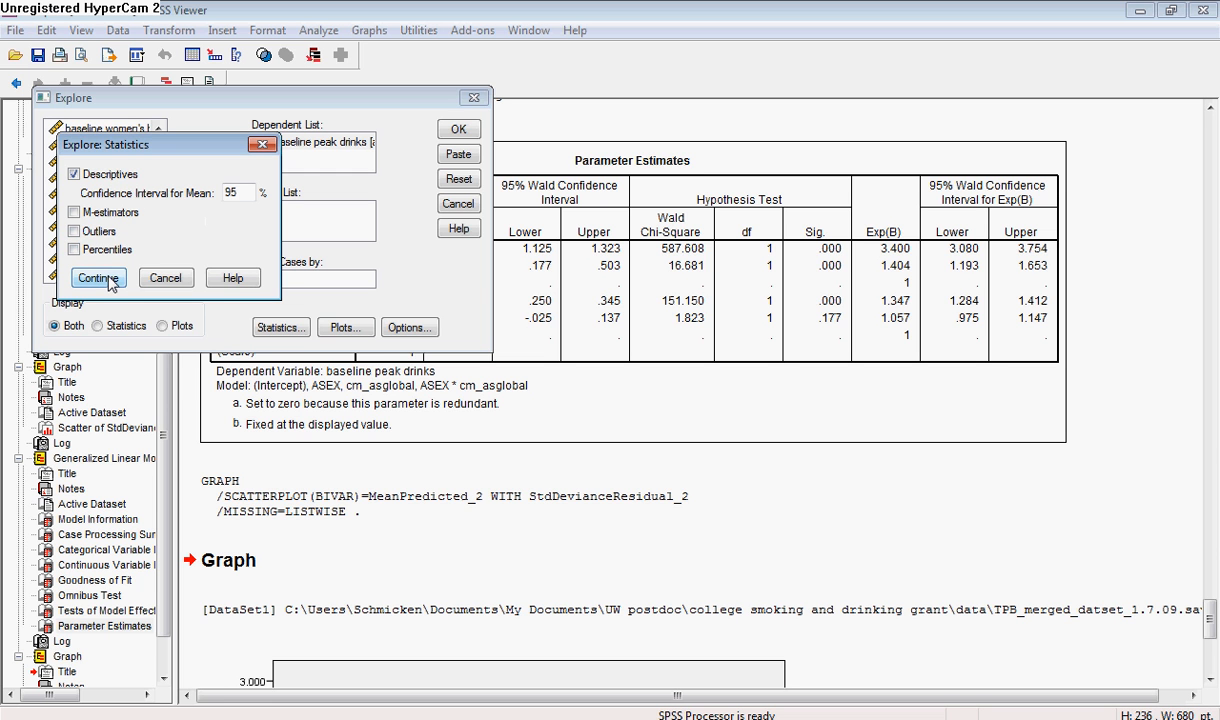
left_click(98, 278)
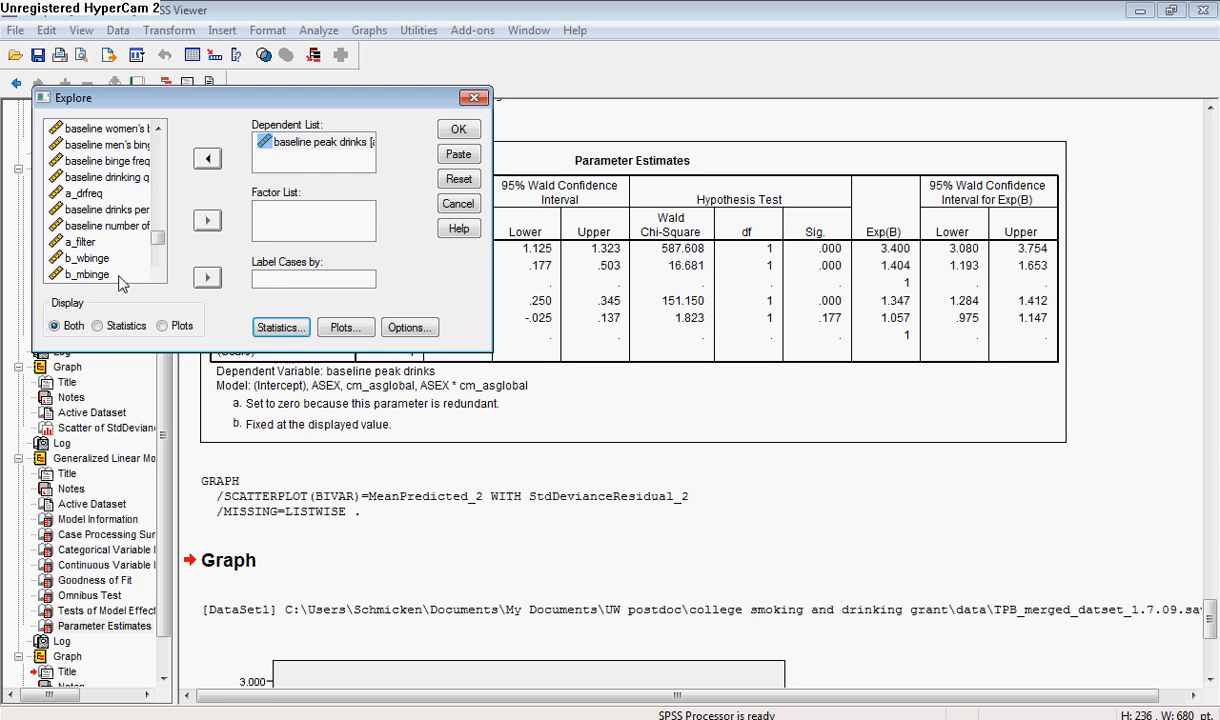
left_click(345, 327)
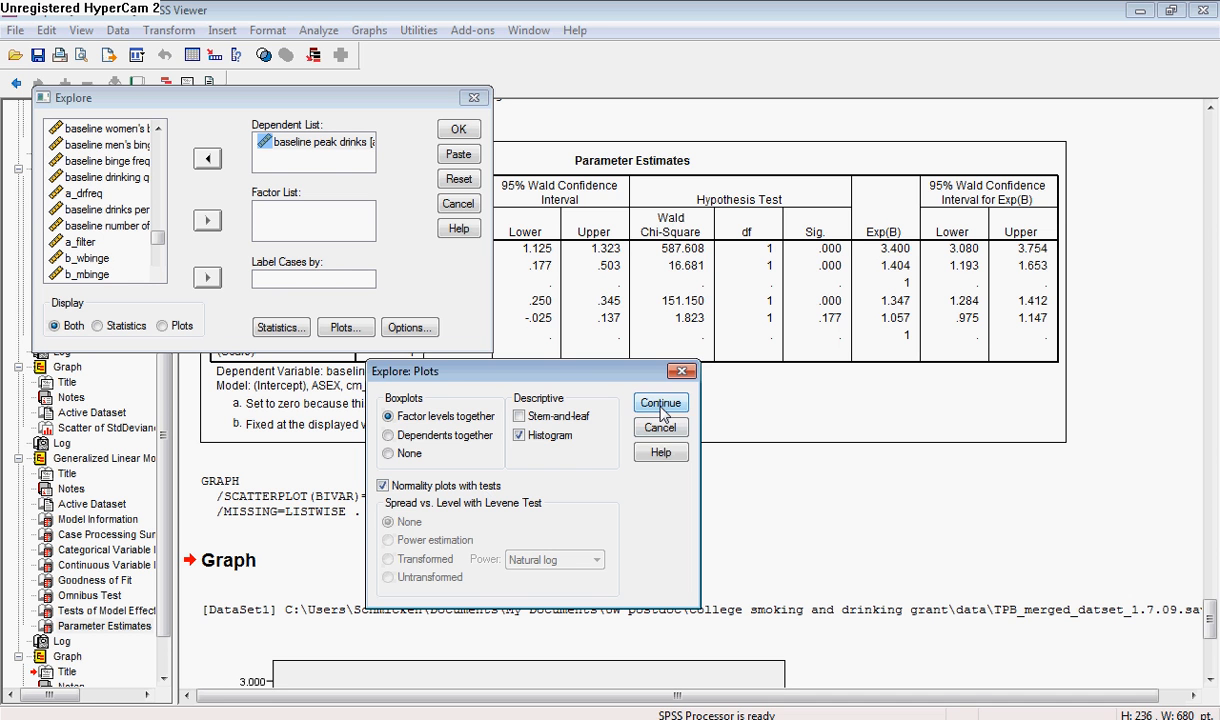
left_click(660, 403)
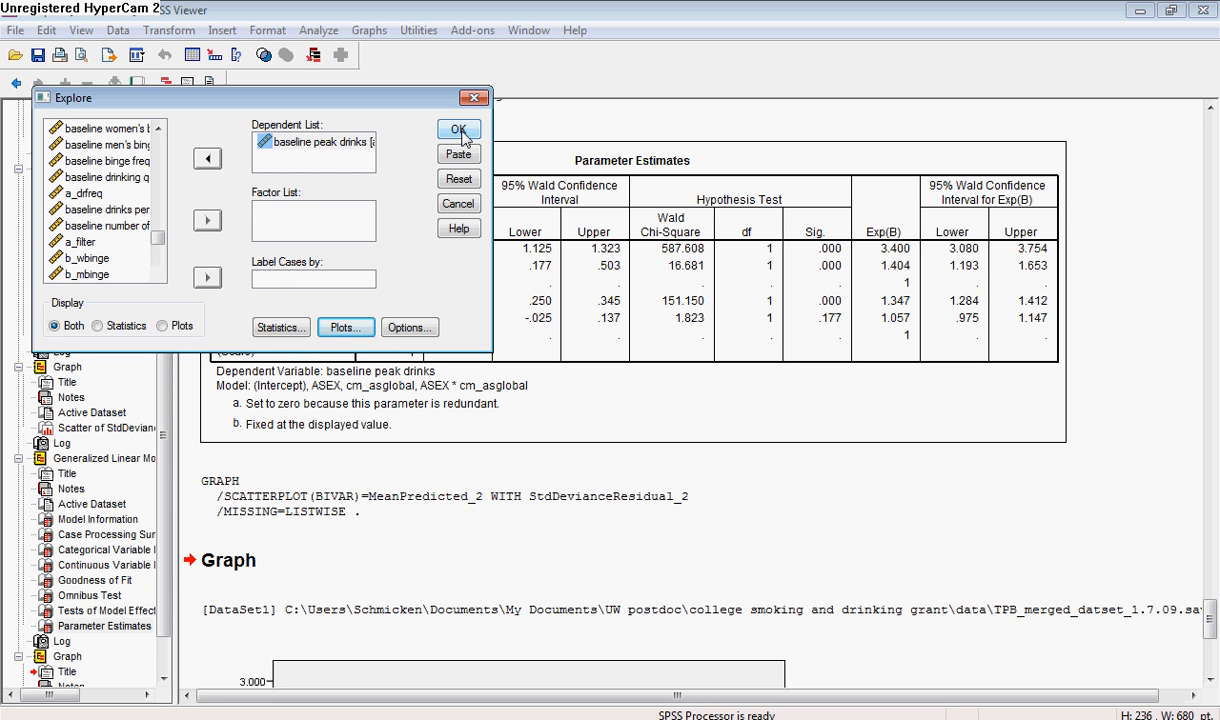
left_click(458, 129)
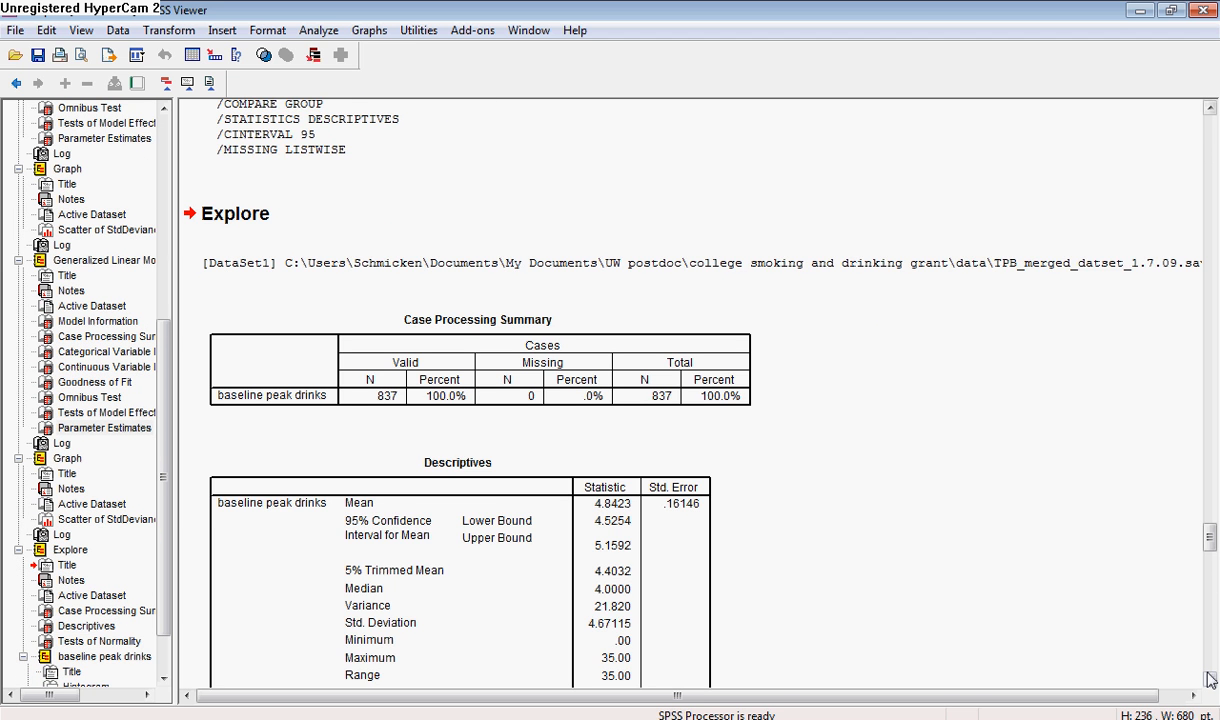
scroll("down", 3)
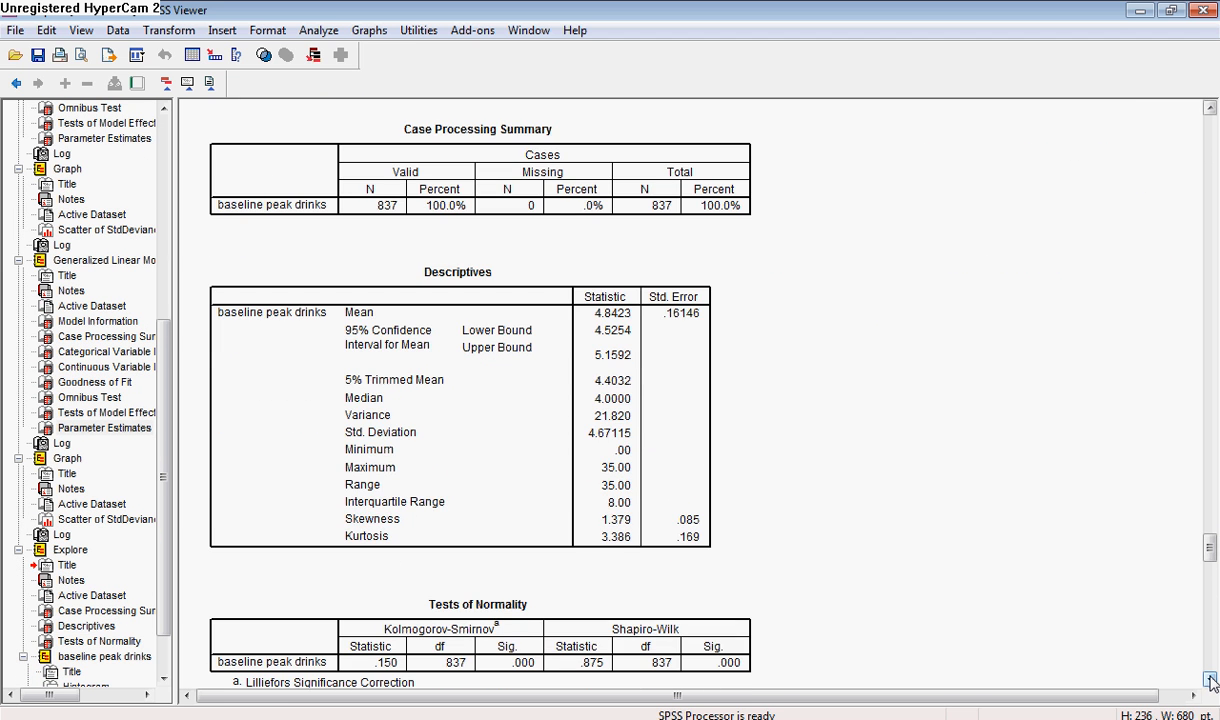
mouse_move(980, 557)
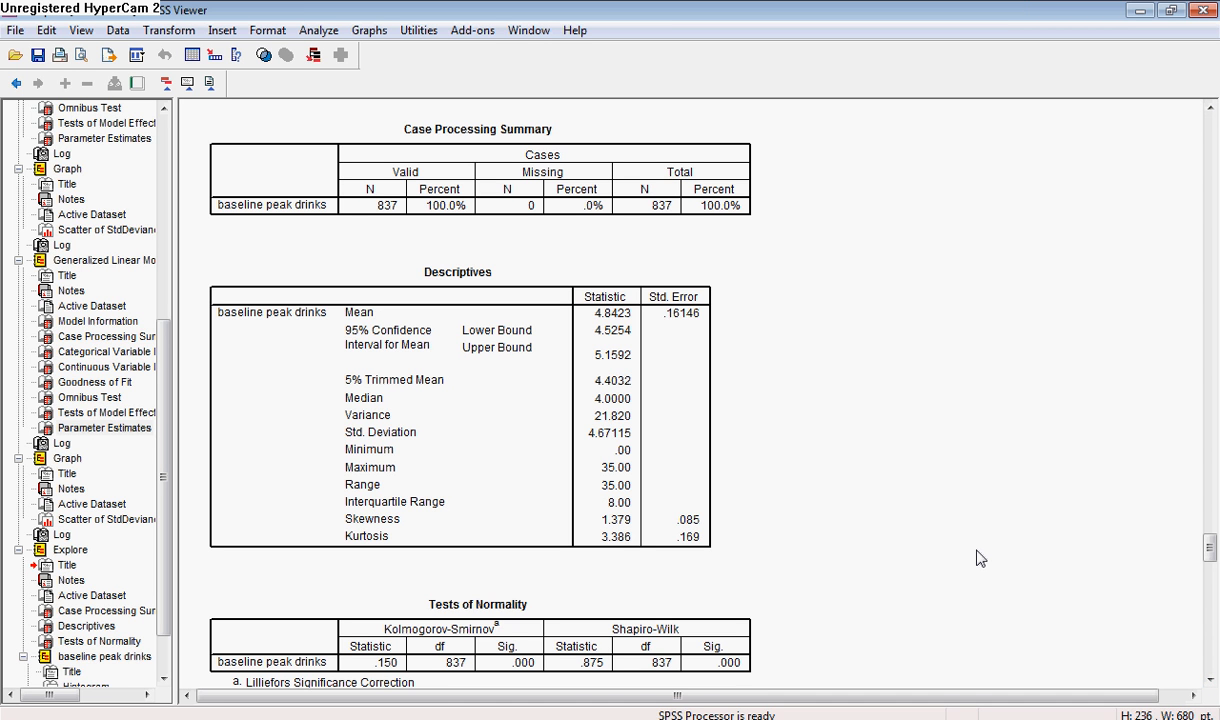
mouse_move(790, 448)
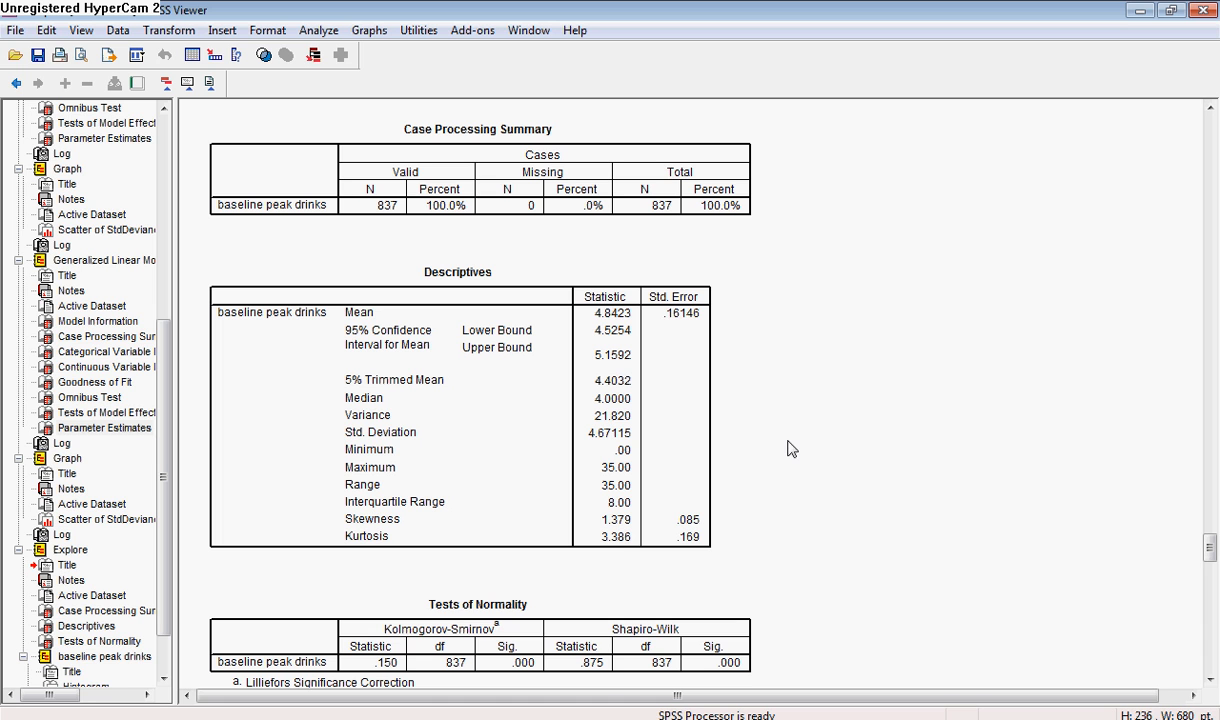
mouse_move(631, 321)
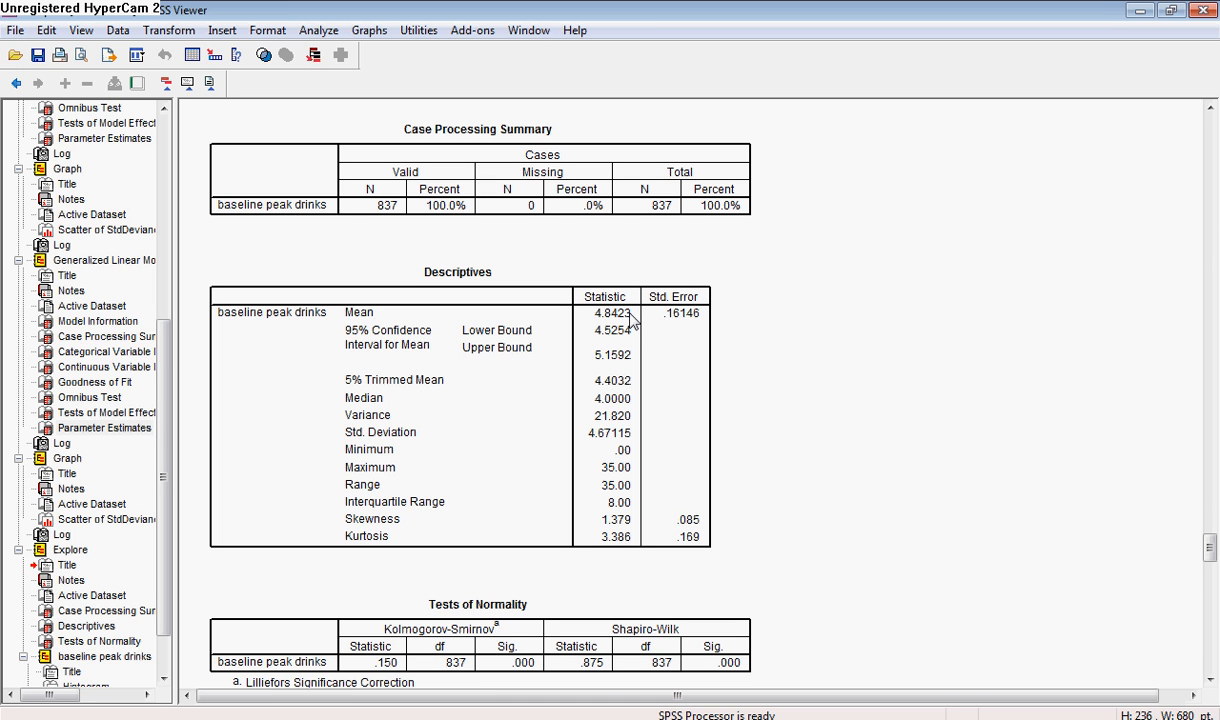
mouse_move(650, 352)
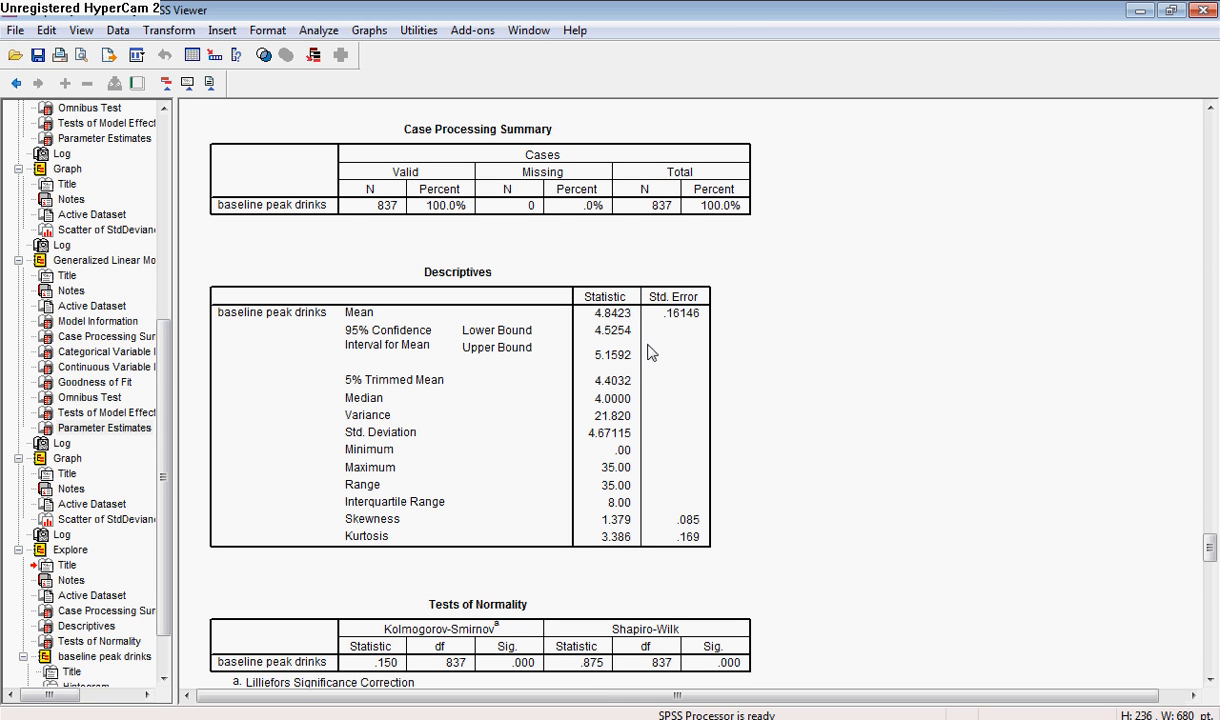
mouse_move(638, 426)
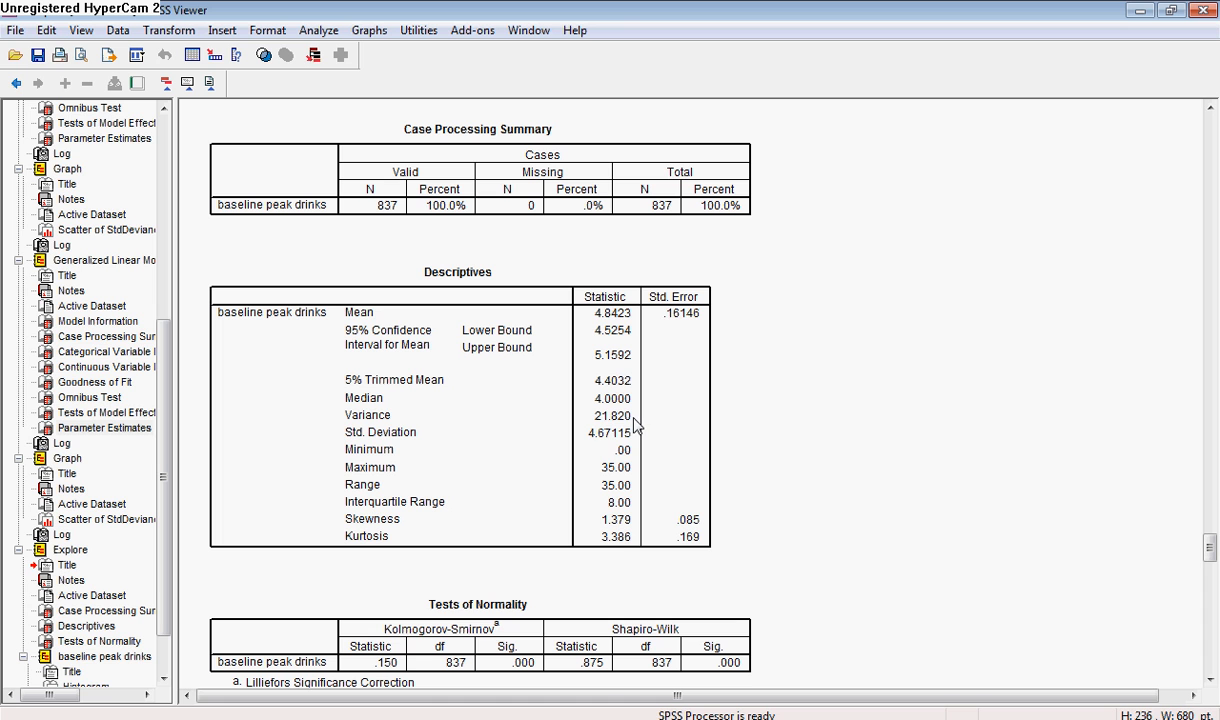
mouse_move(607, 433)
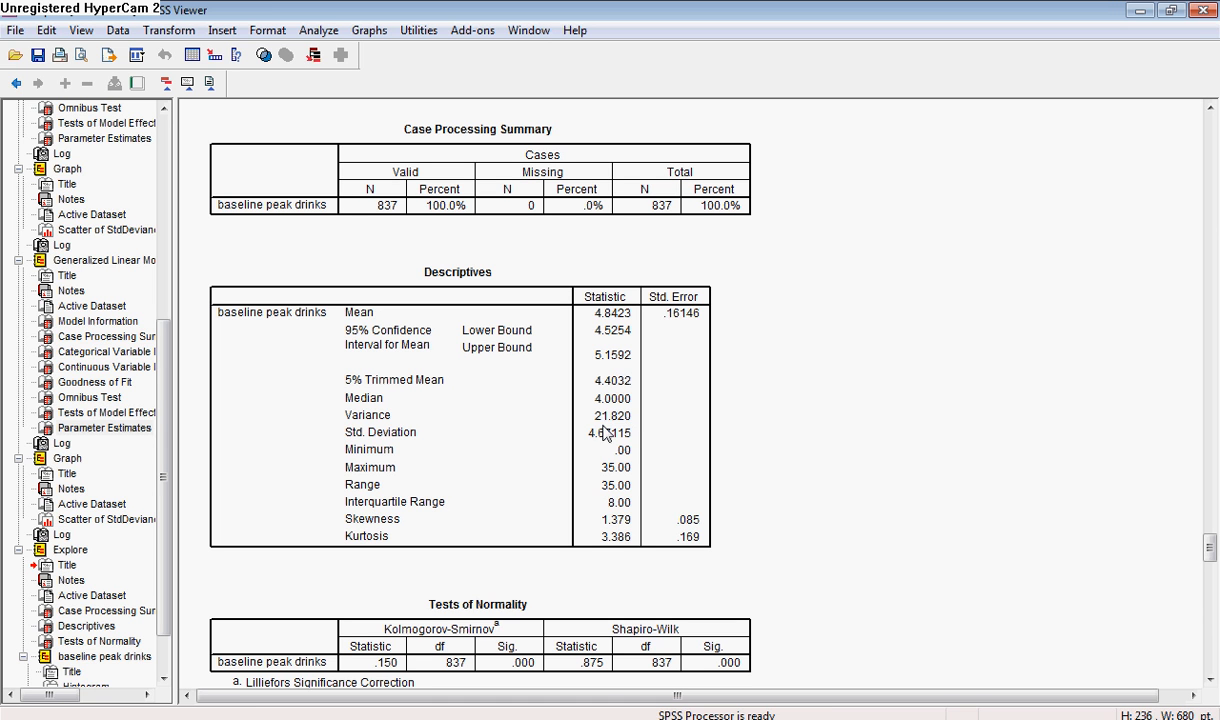
mouse_move(632, 318)
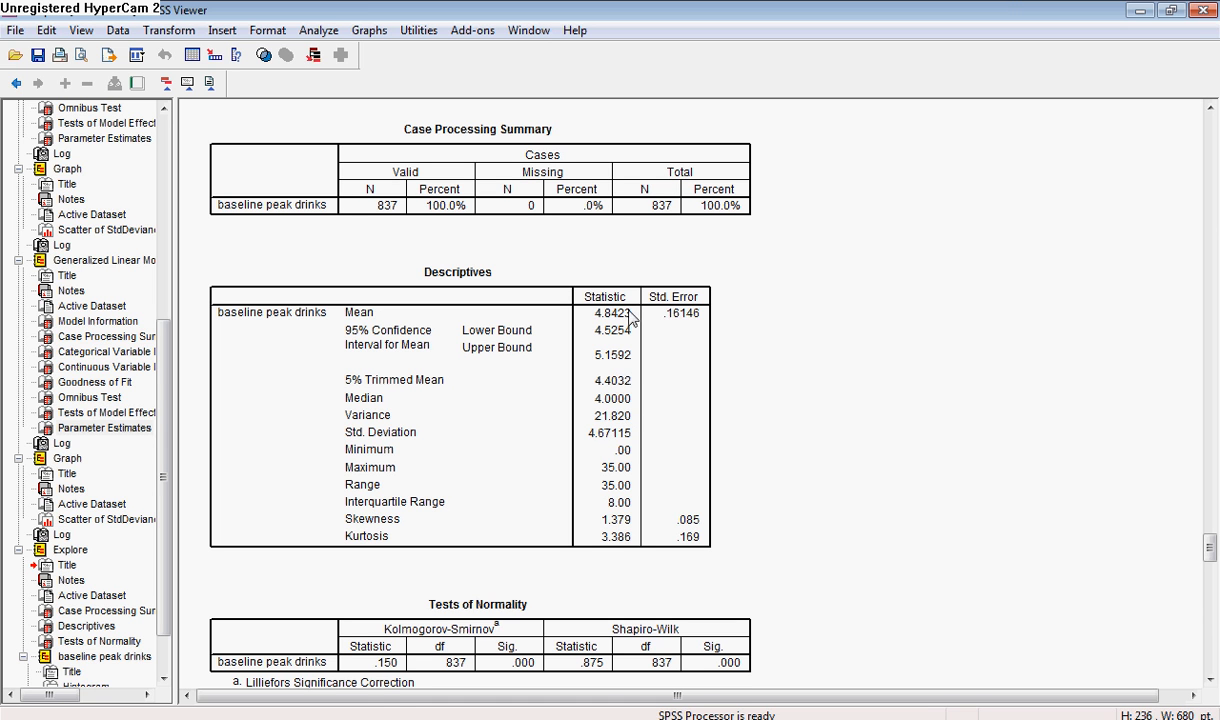
mouse_move(638, 427)
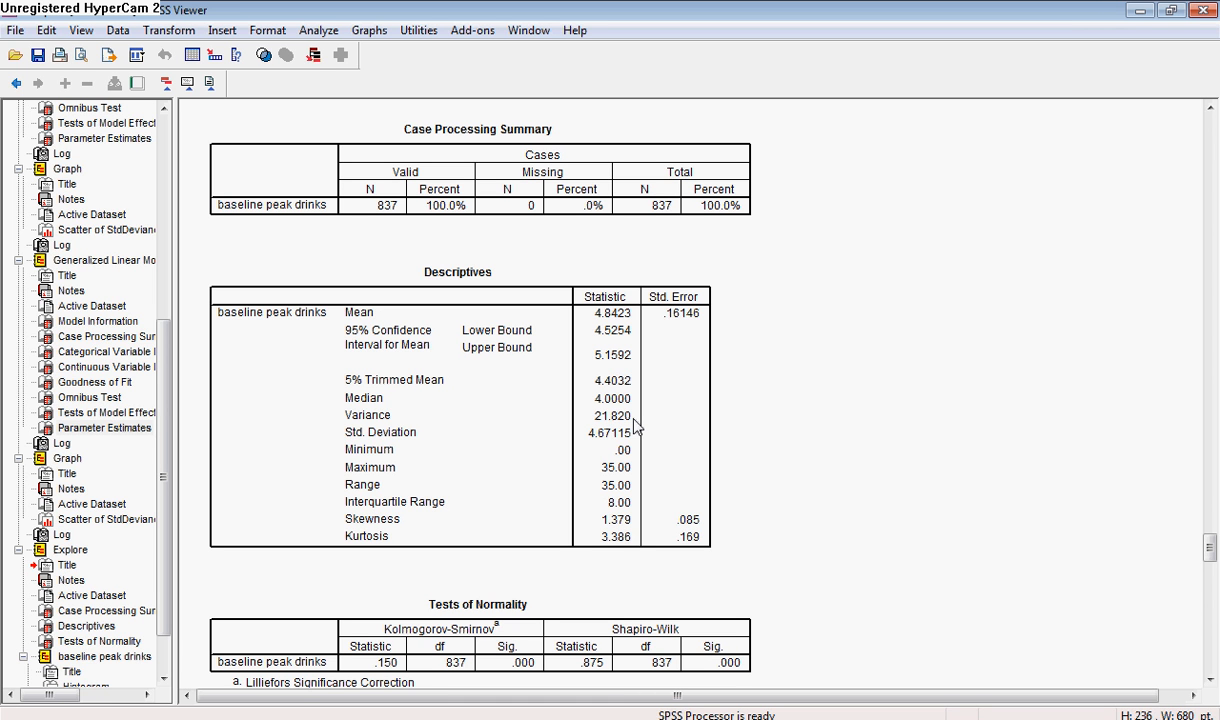
mouse_move(632, 432)
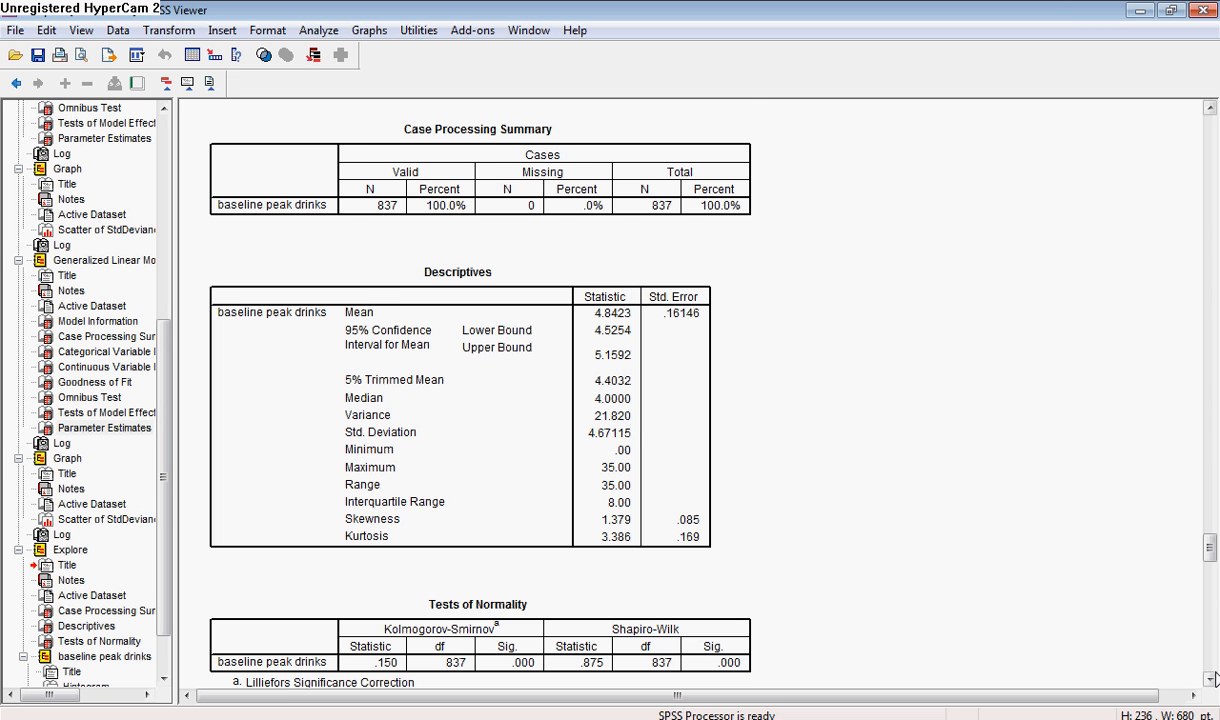
Step: Scroll past Tests of Normality to the right-skewed baseline peak drinks histogram
scroll("down", 3)
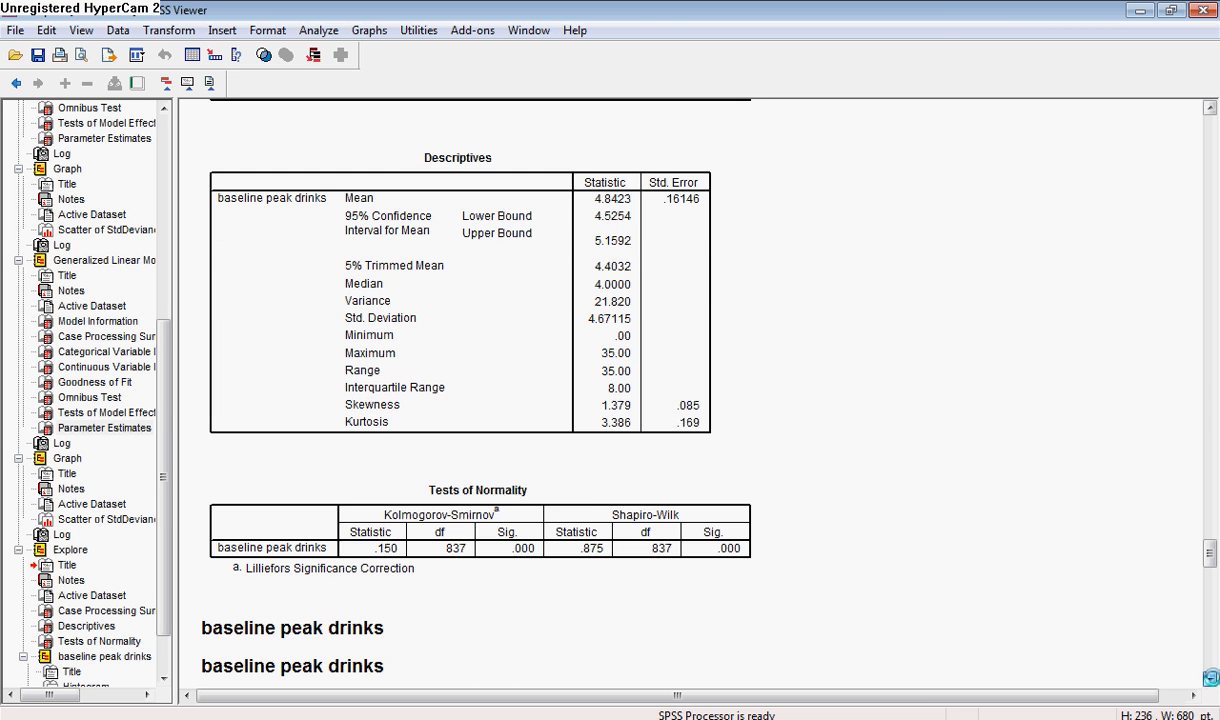
scroll("down", 3)
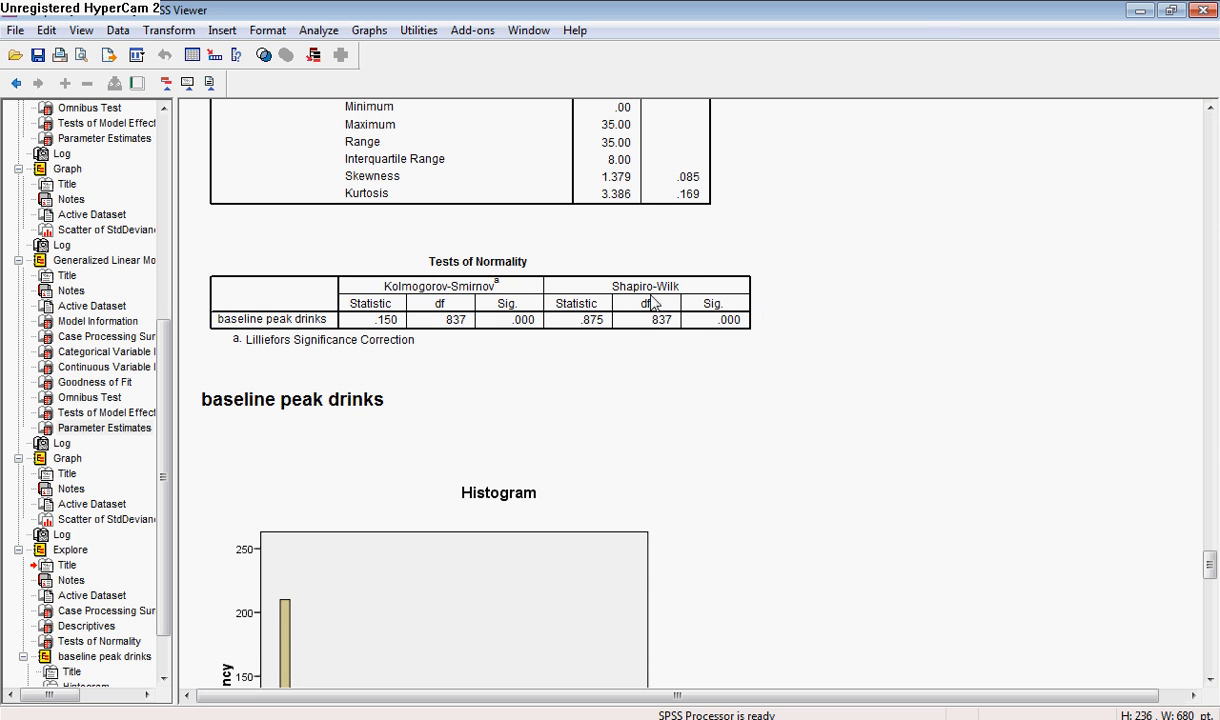
mouse_move(747, 385)
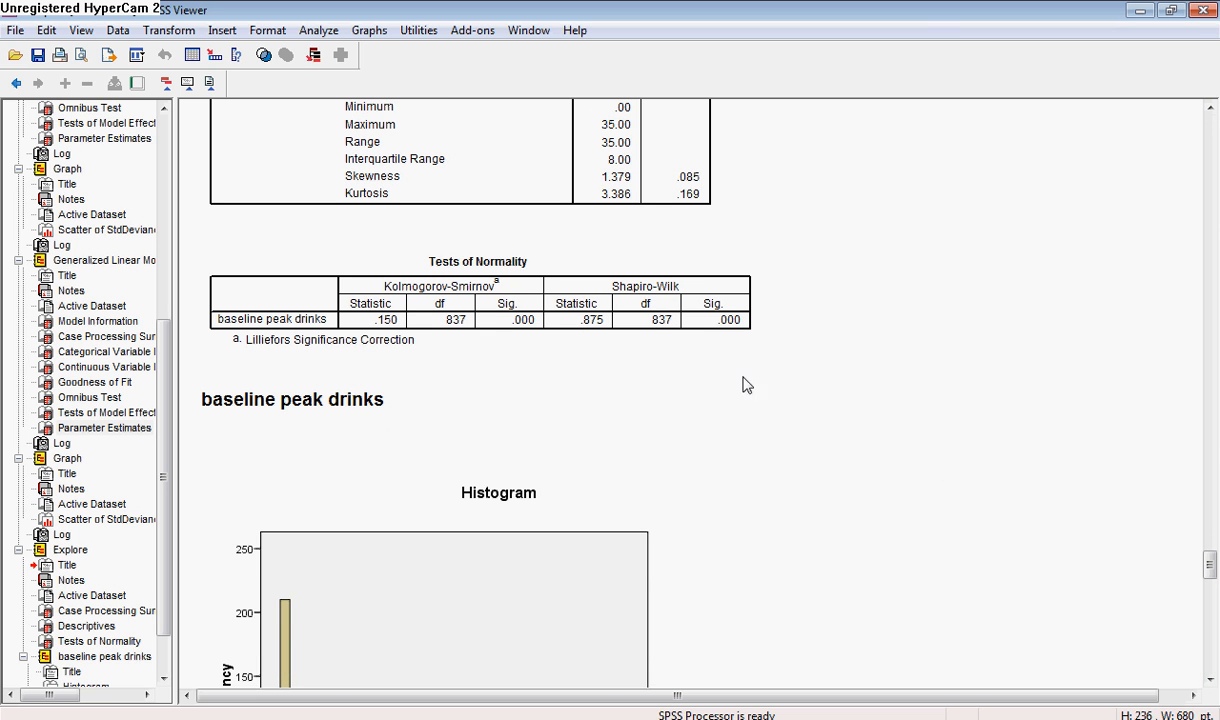
scroll("down", 3)
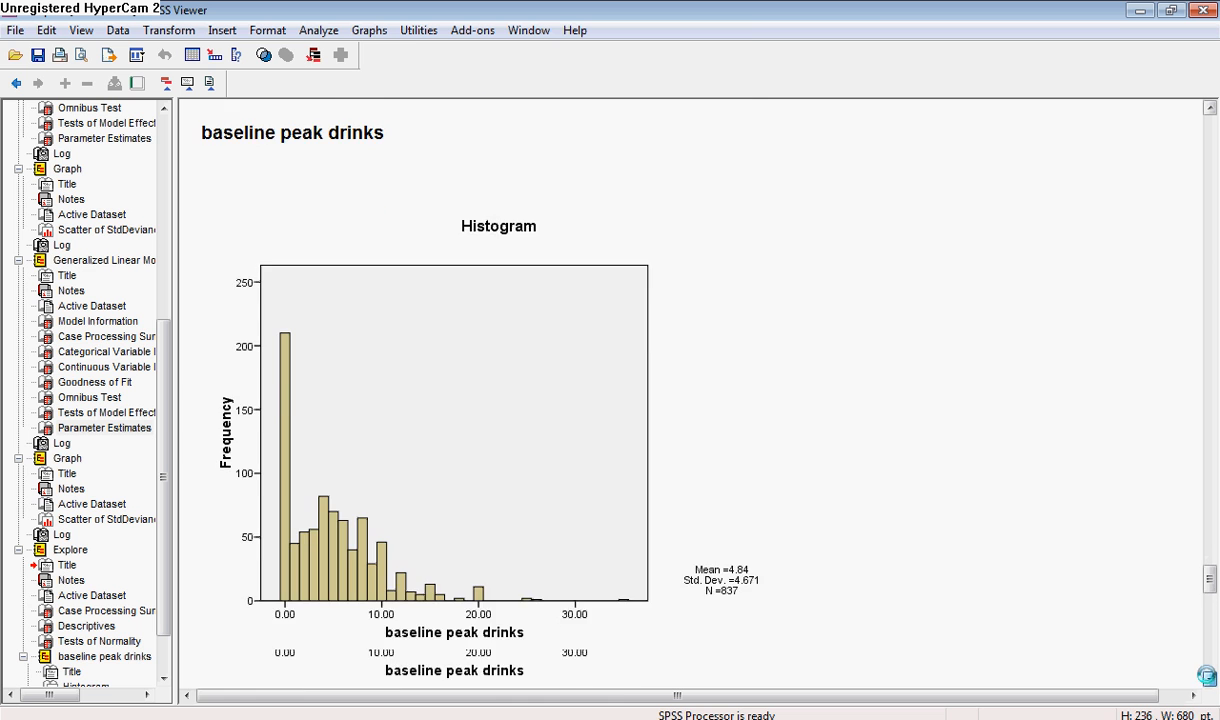
scroll("down", 3)
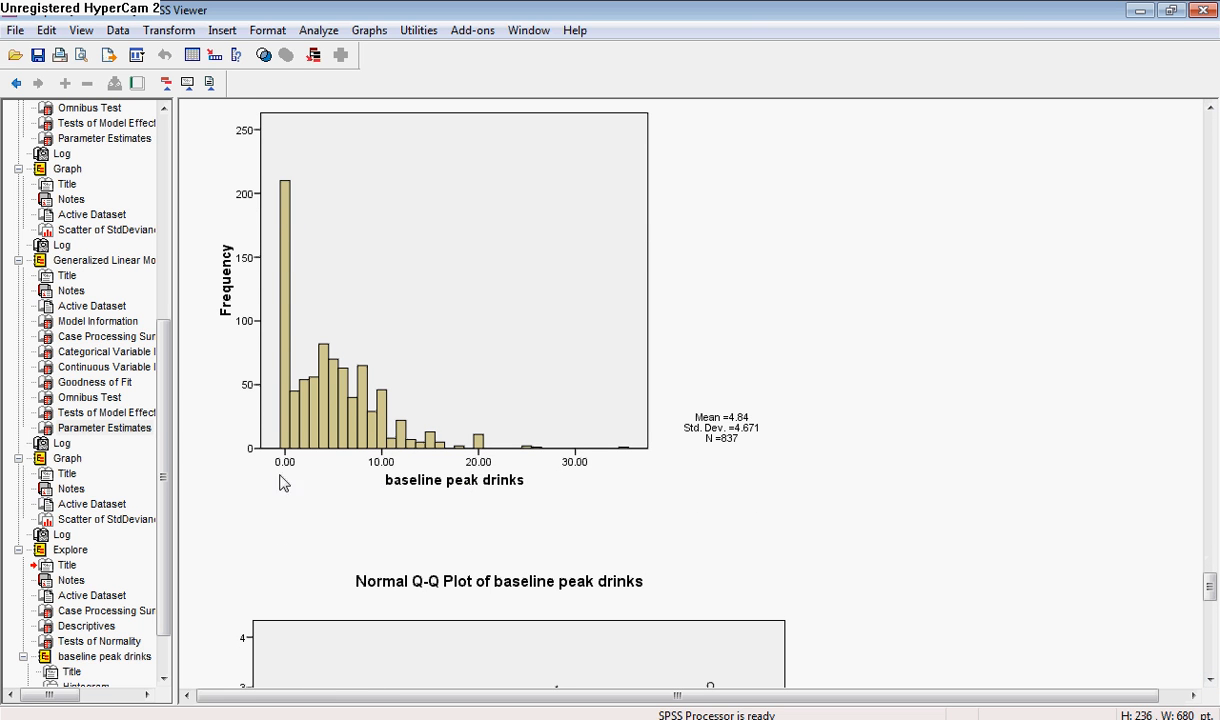
mouse_move(1006, 604)
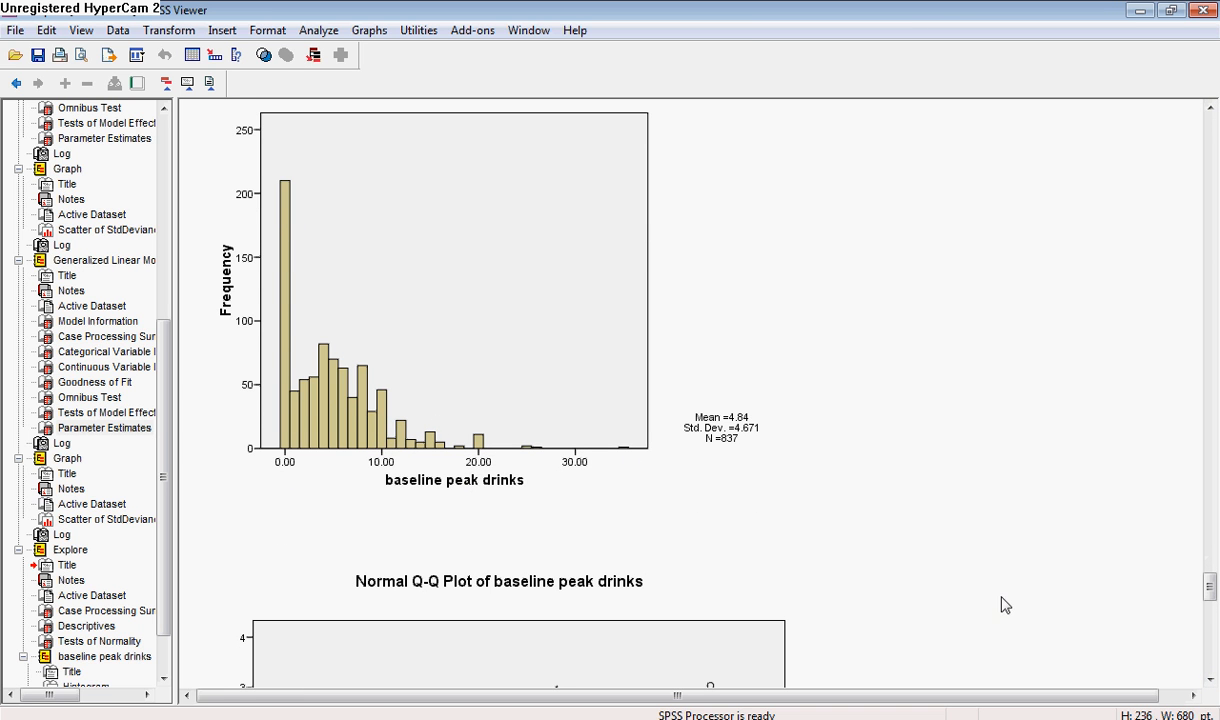
Step: Scroll down to the full normal Q-Q plot of baseline peak drinks
scroll("down", 3)
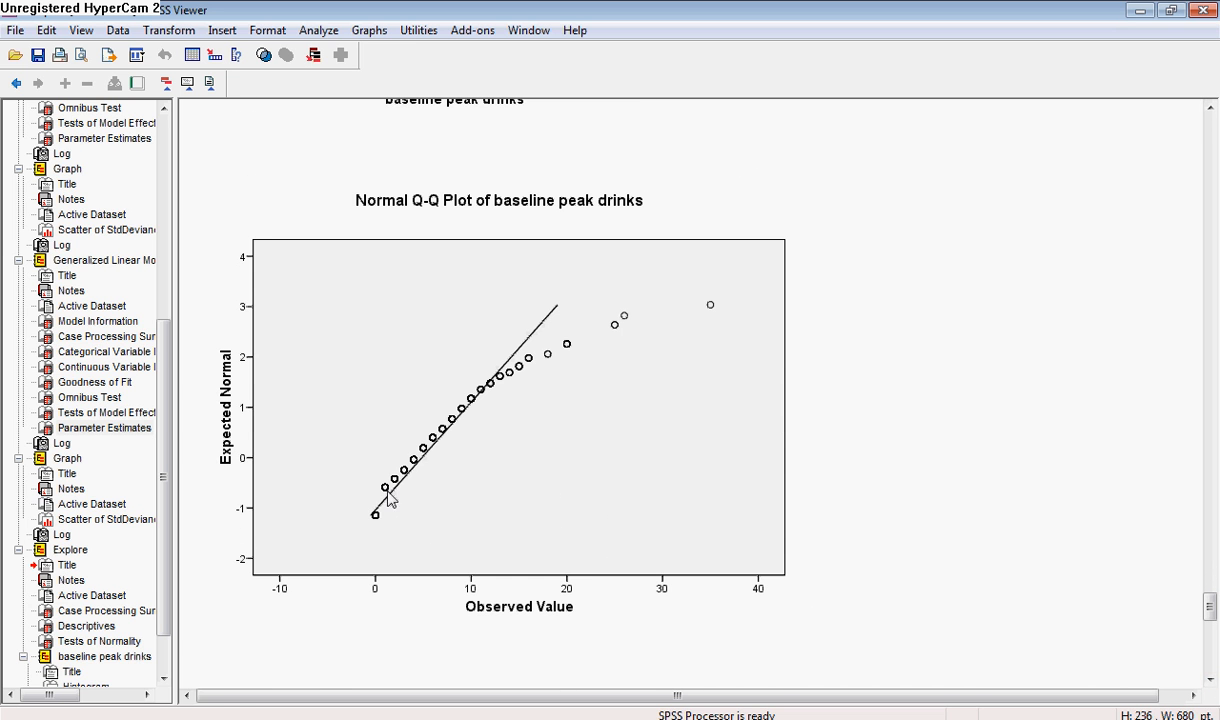
mouse_move(430, 500)
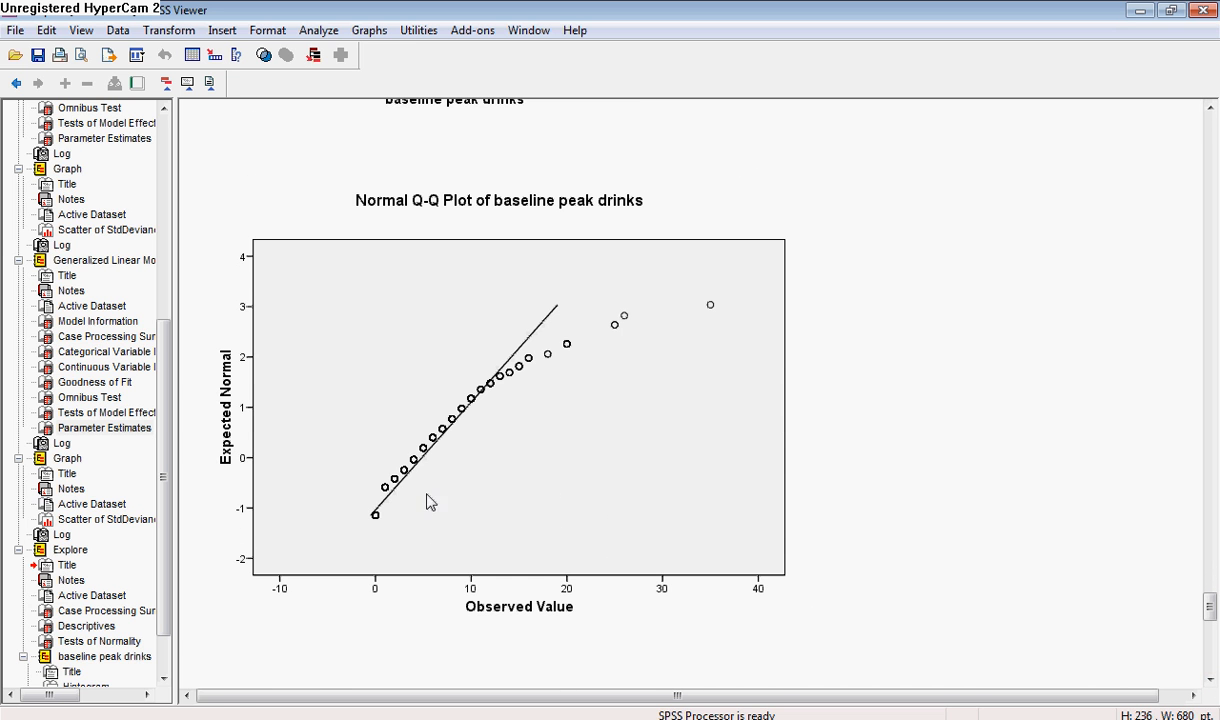
mouse_move(553, 320)
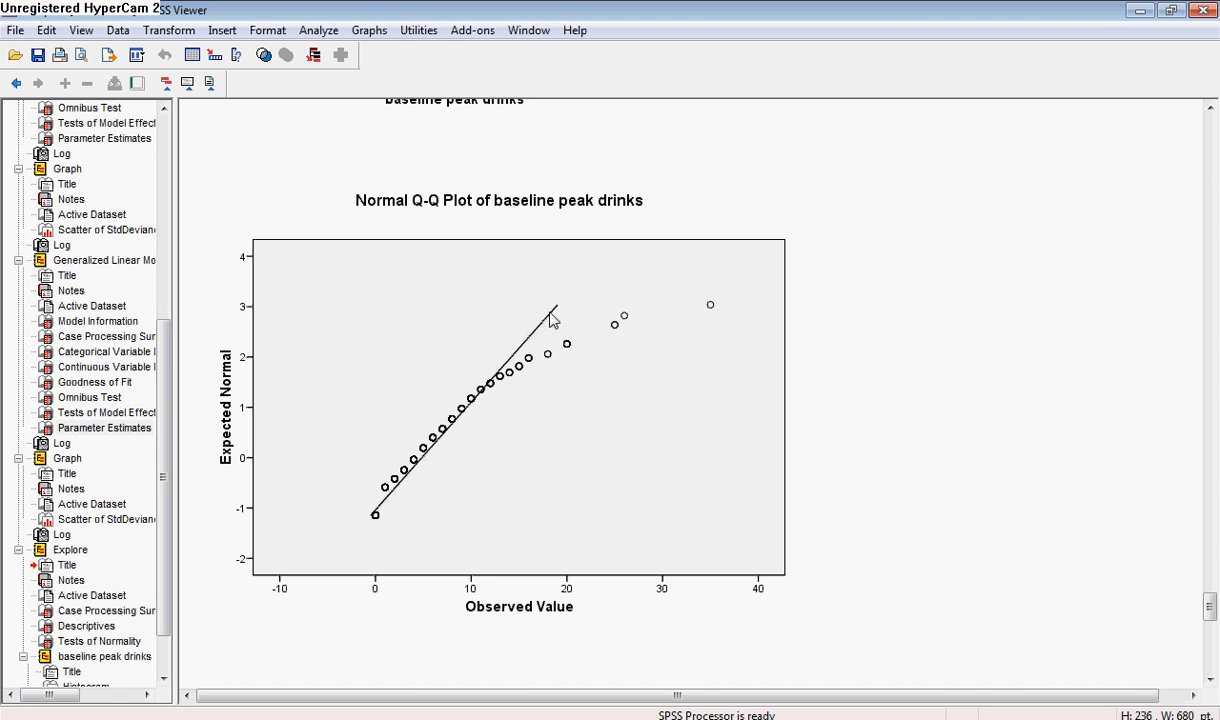
mouse_move(520, 403)
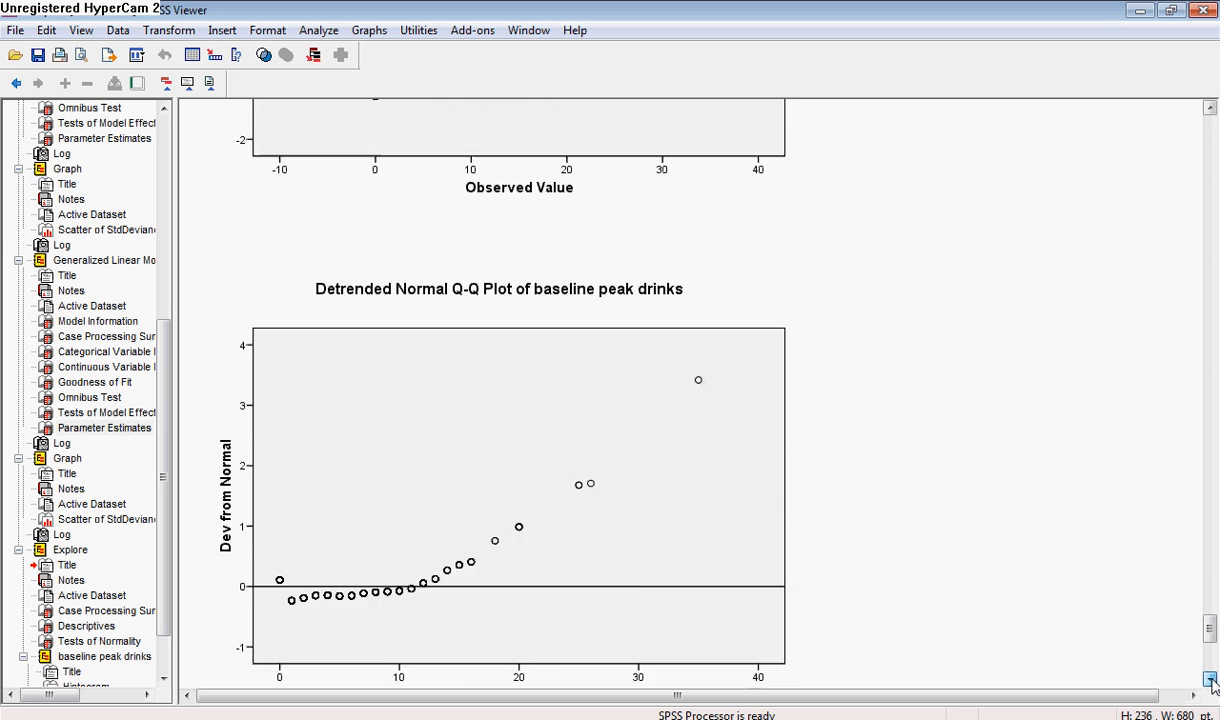
Step: Scroll to the boxplot showing outliers 170, 273, 366 and extreme case 208
scroll("down", 3)
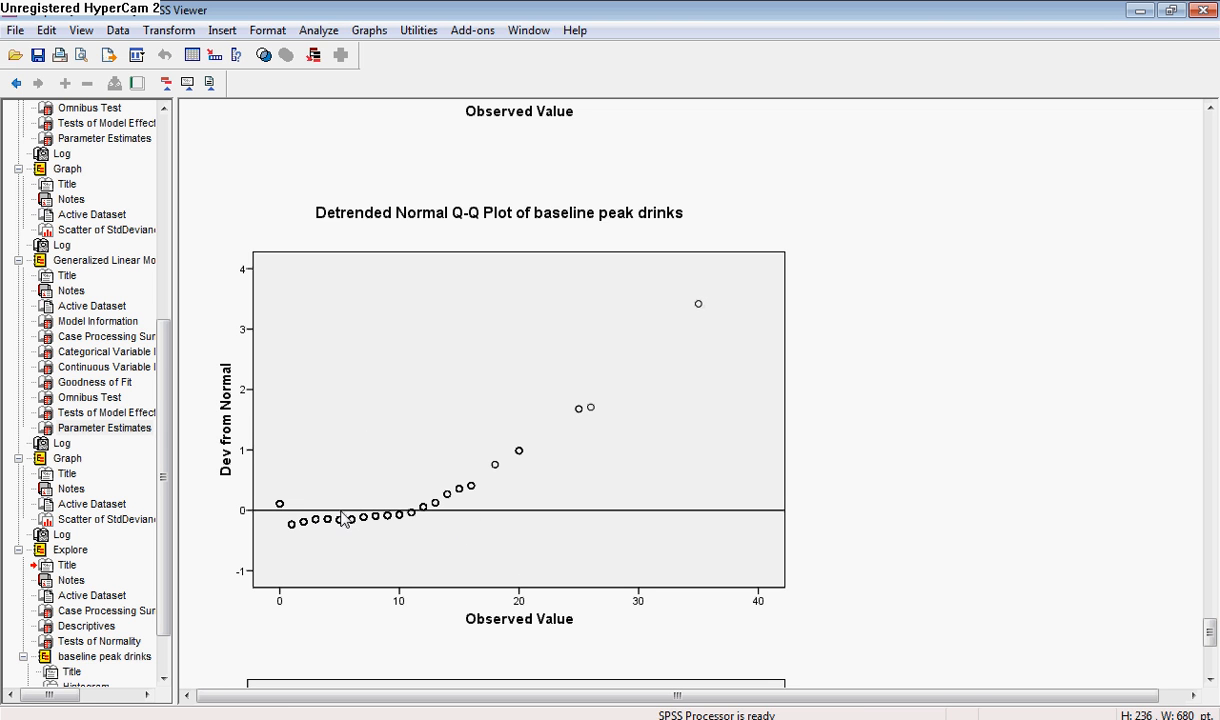
mouse_move(752, 294)
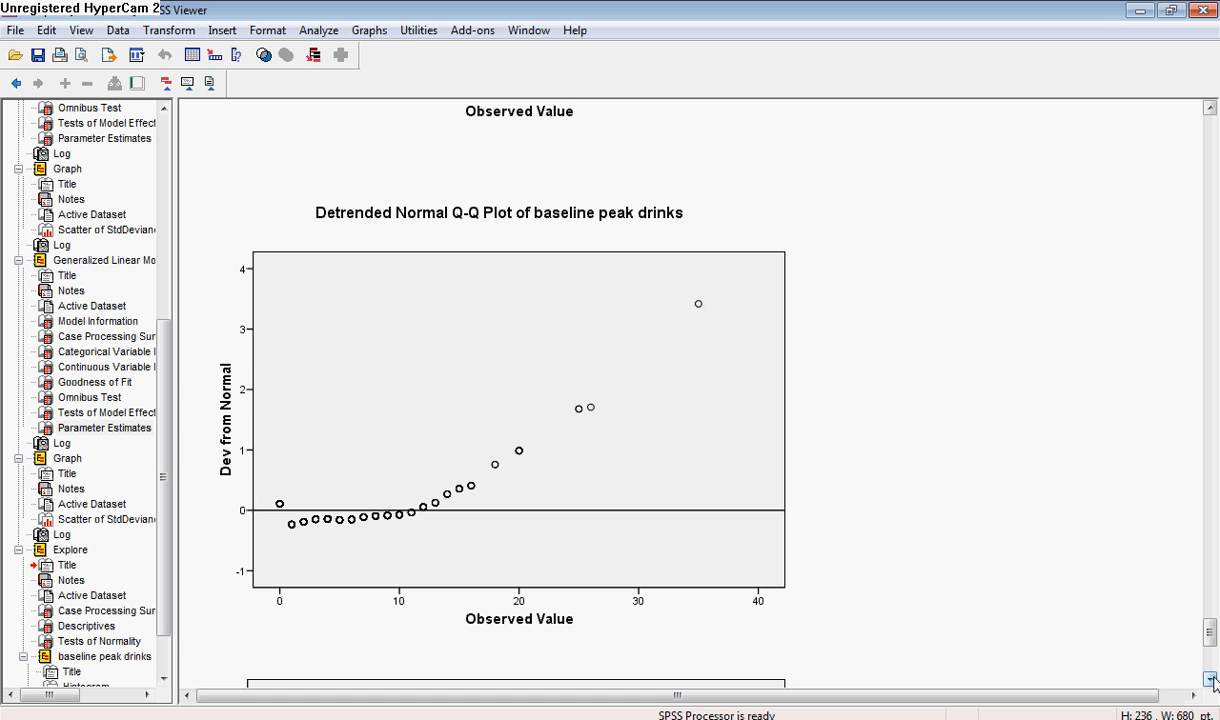
scroll("down", 3)
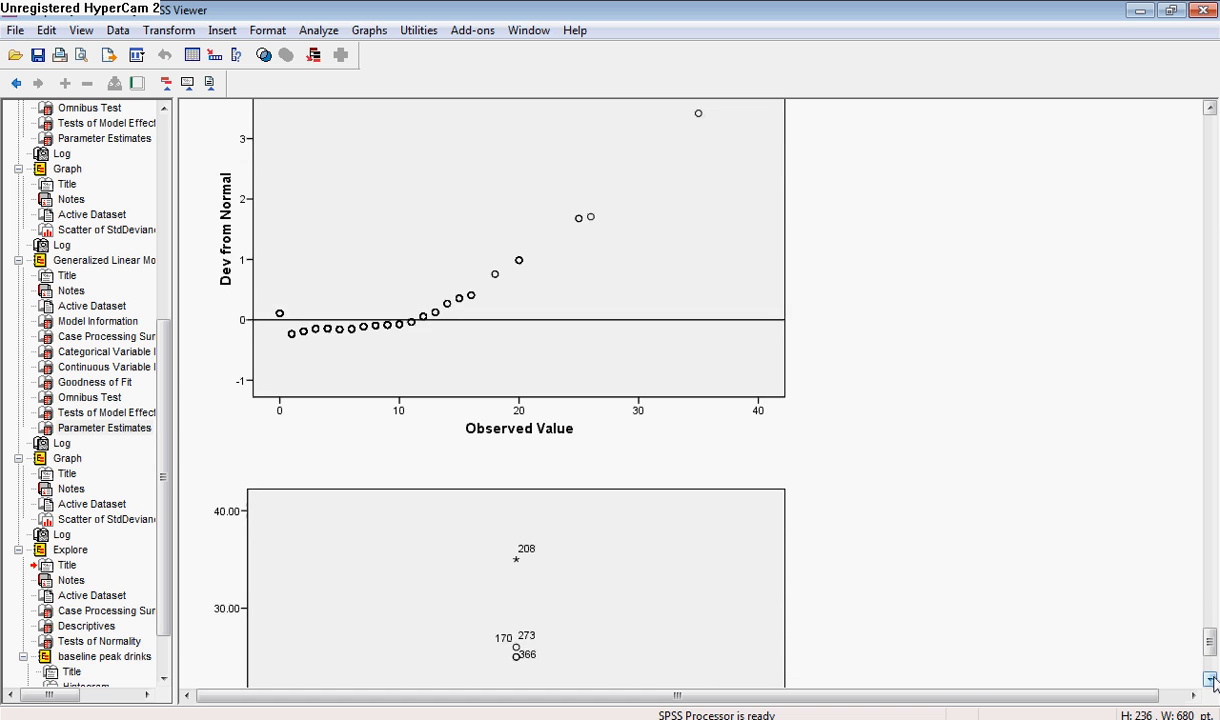
scroll("down", 3)
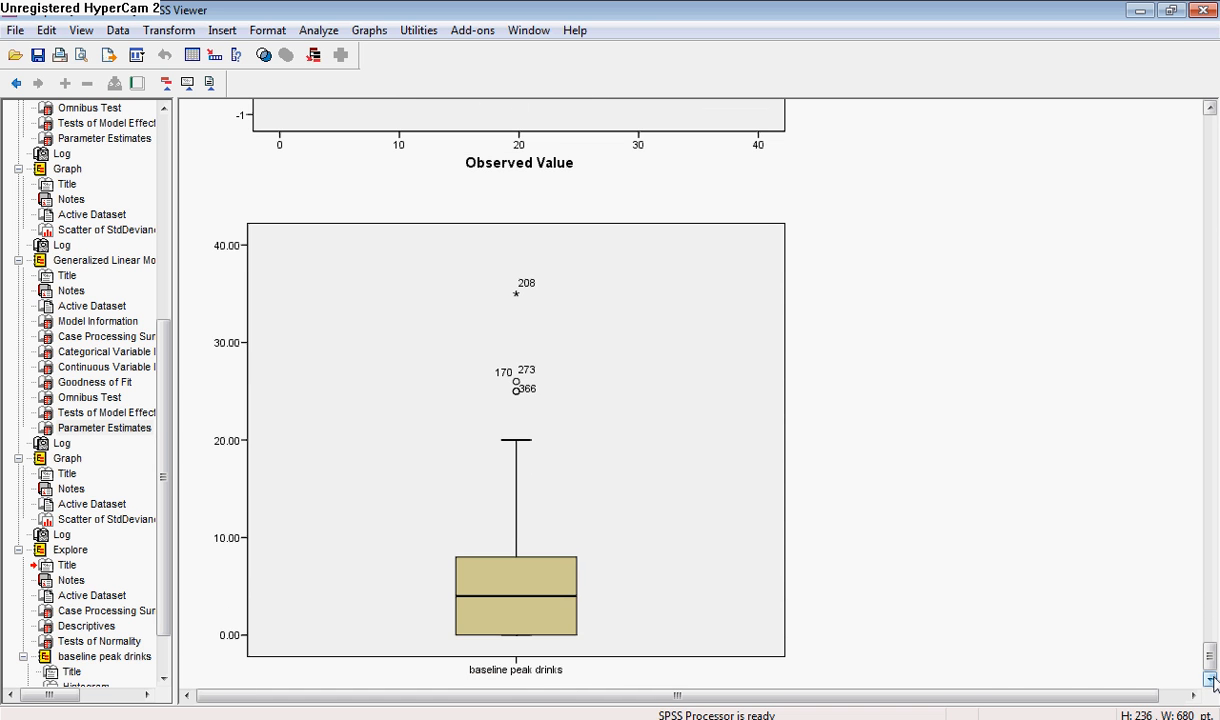